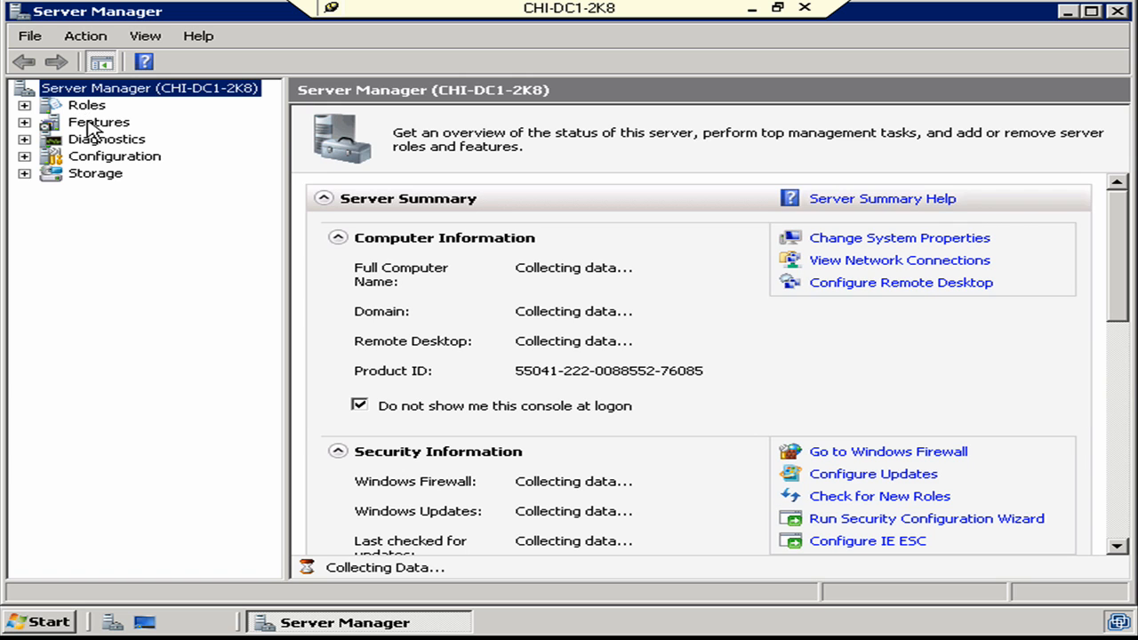
Select the Roles node to view the installed roles summary on CHI-DC1-2K8.
{"action": "left_click", "coordinate": [78, 104]}
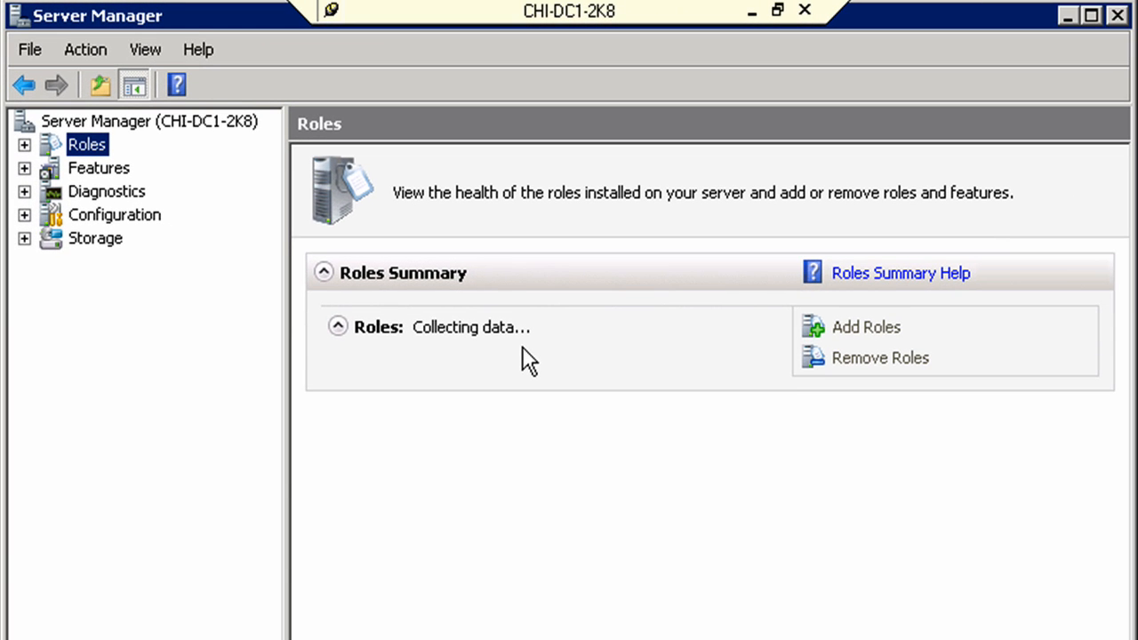
{"action": "mouse_move", "coordinate": [866, 338]}
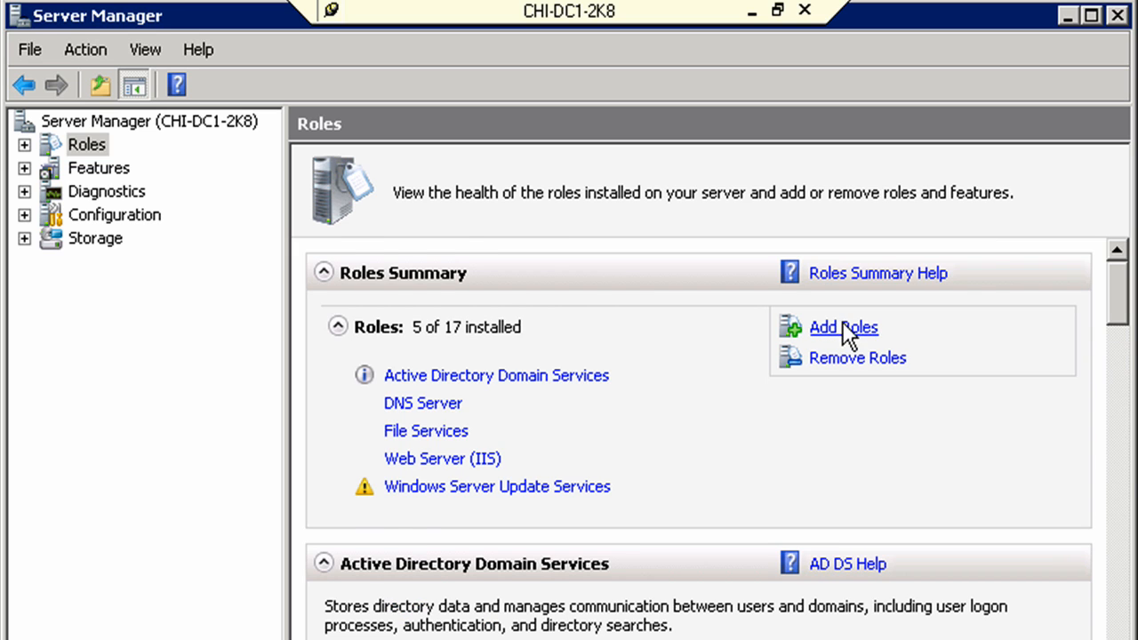
Launch Add Roles and check Terminal Services in the server roles list.
{"action": "left_click", "coordinate": [841, 327]}
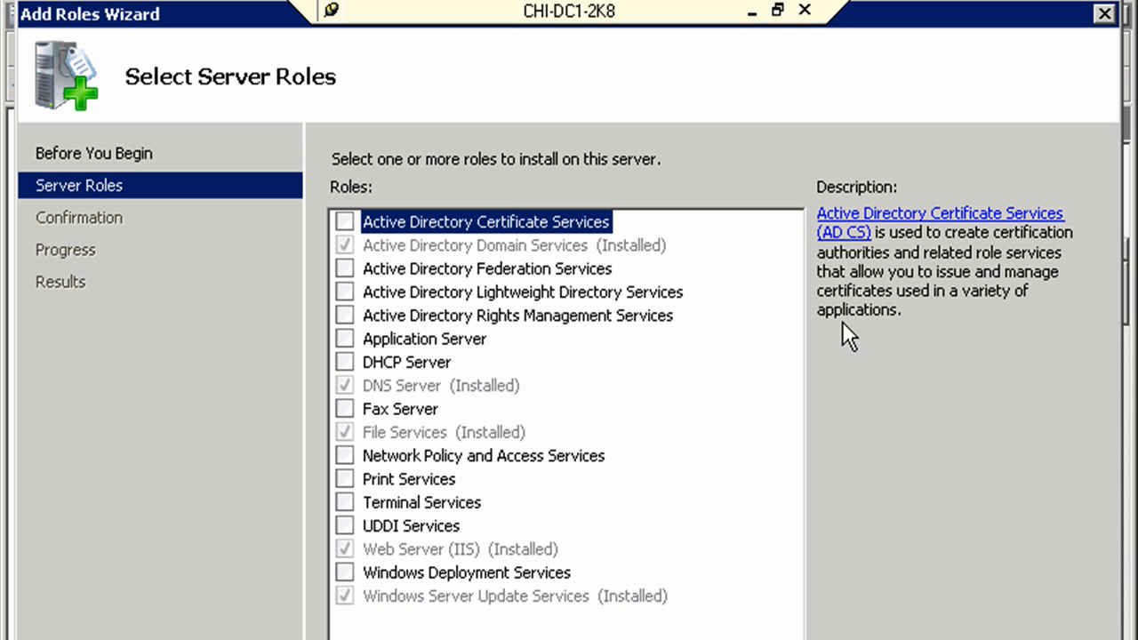
{"action": "mouse_move", "coordinate": [349, 512]}
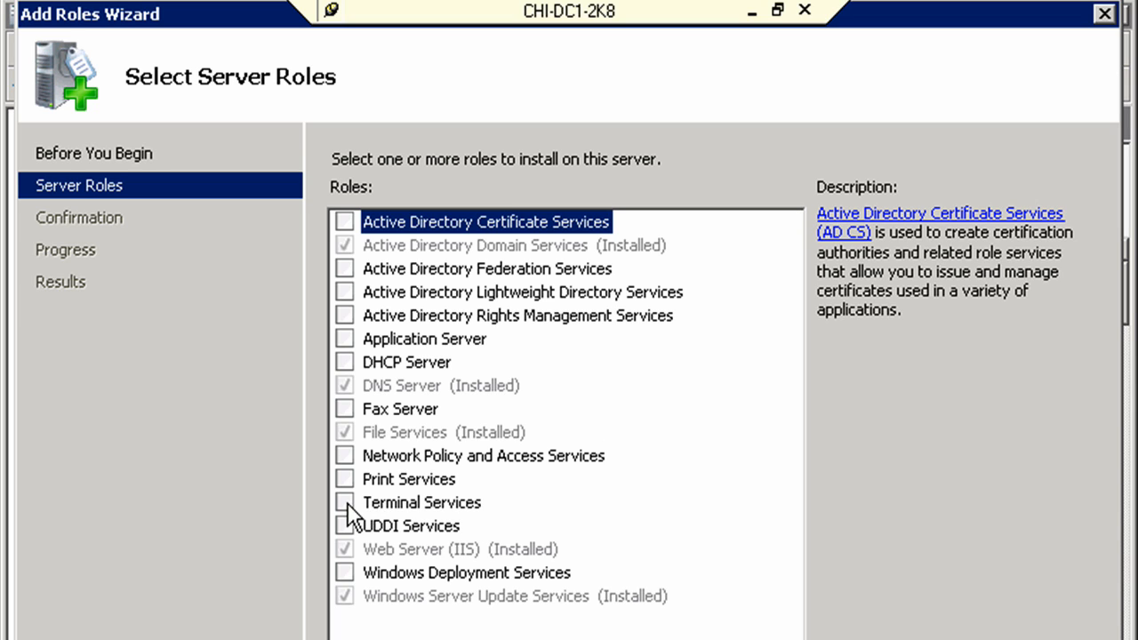
{"action": "left_click", "coordinate": [343, 502]}
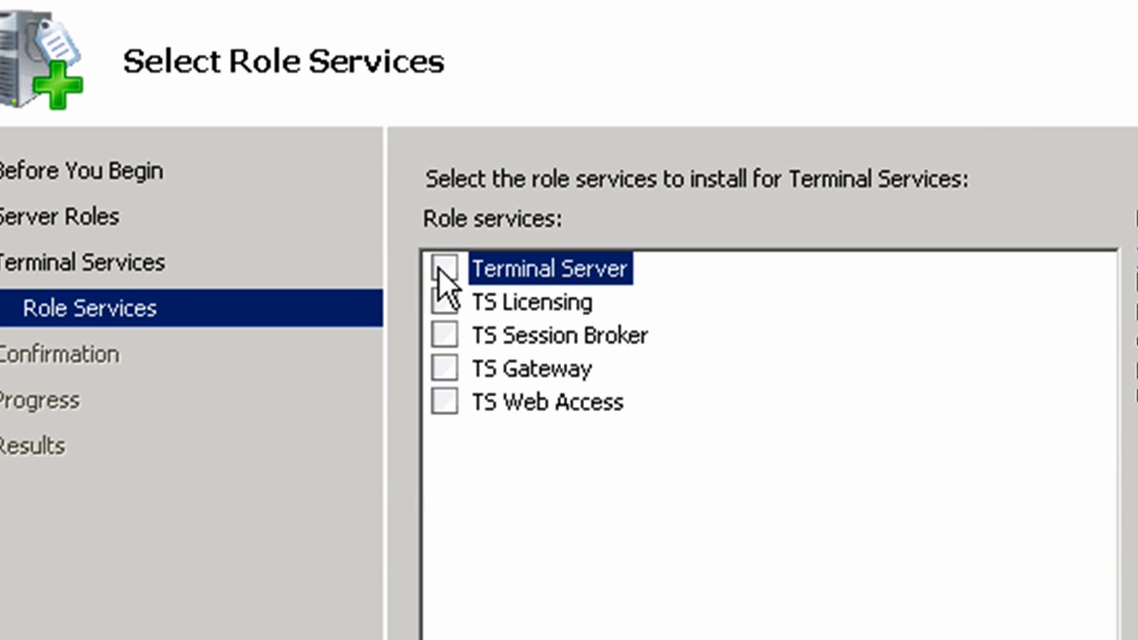
Check Terminal Server despite the domain controller warning, plus TS Session Broker.
{"action": "left_click", "coordinate": [443, 268]}
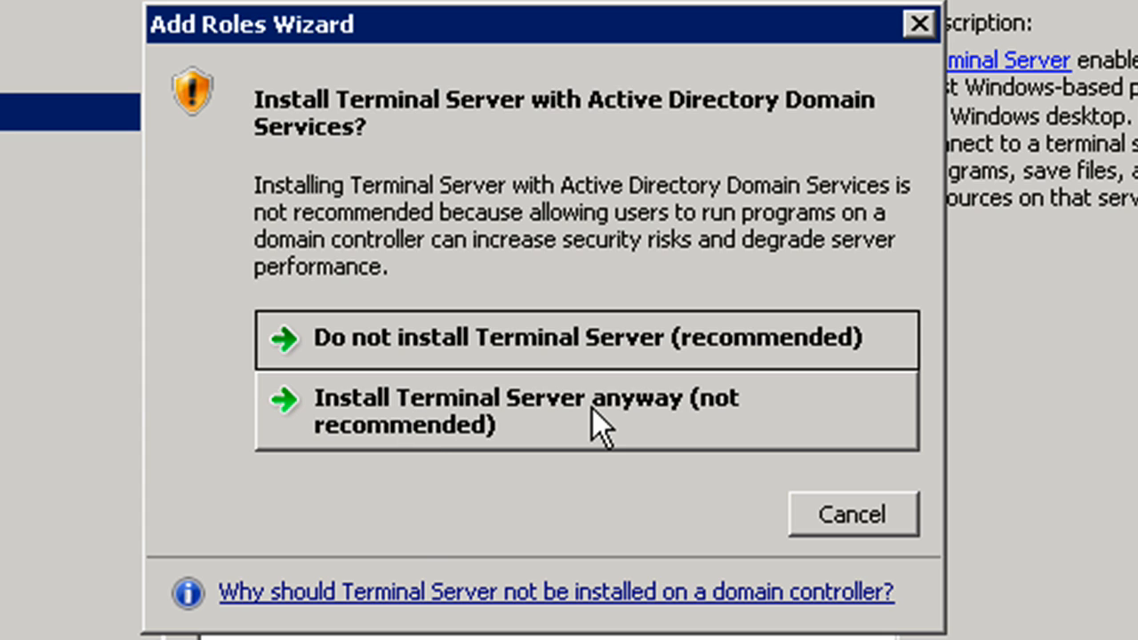
{"action": "left_click", "coordinate": [584, 410]}
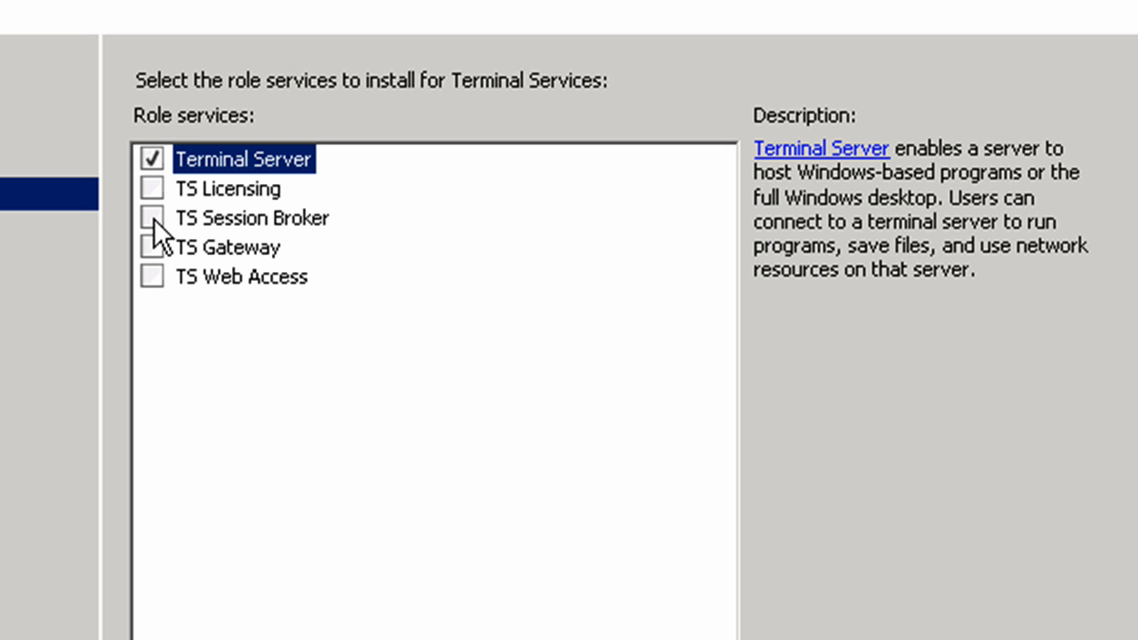
{"action": "left_click", "coordinate": [152, 218]}
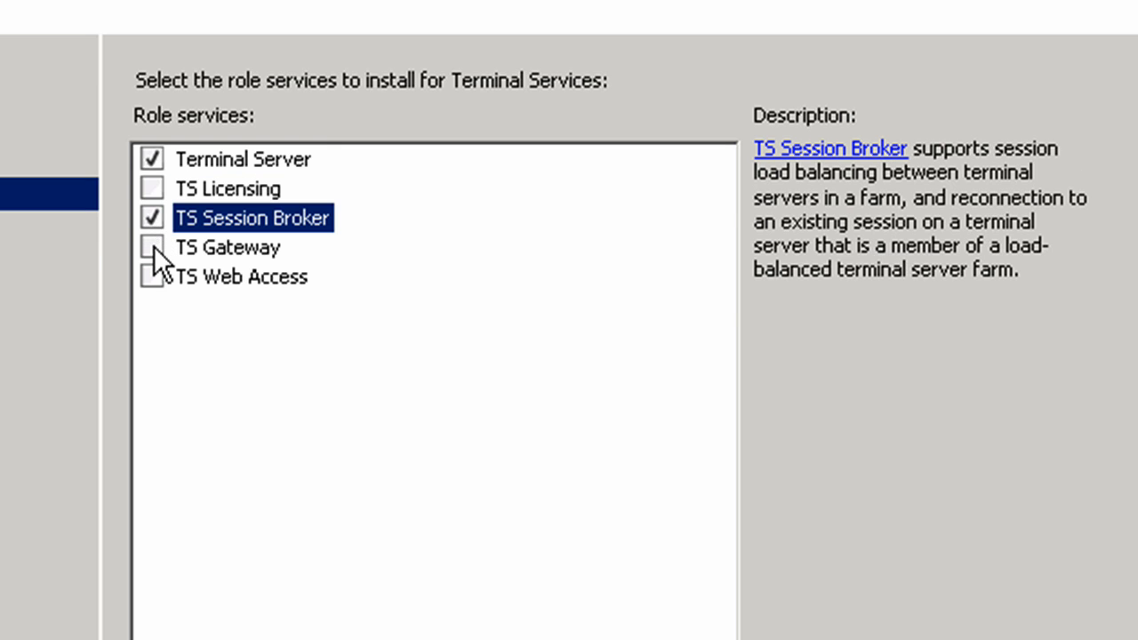
Add TS Gateway with its required role services and TS Web Access, then continue.
{"action": "left_click", "coordinate": [152, 246]}
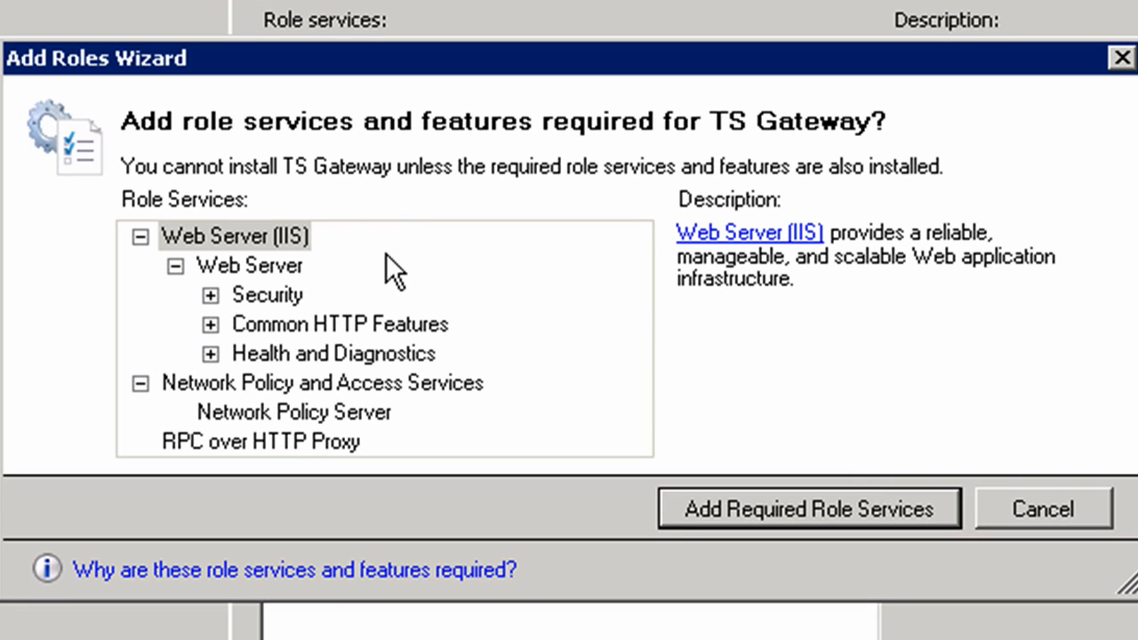
{"action": "mouse_move", "coordinate": [451, 271]}
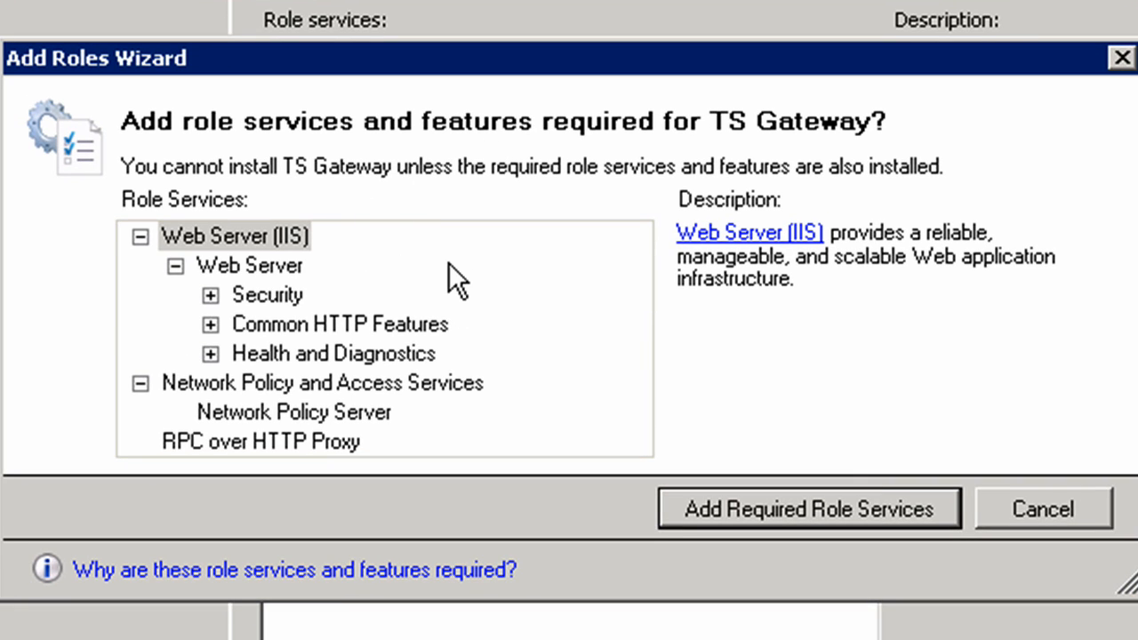
{"action": "mouse_move", "coordinate": [764, 540]}
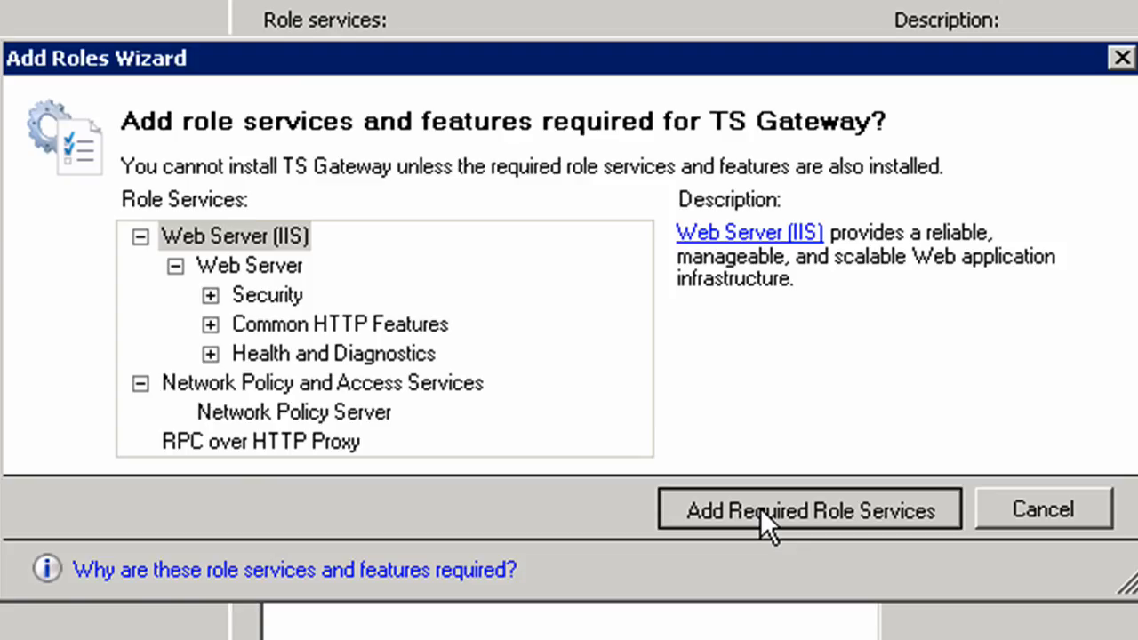
{"action": "left_click", "coordinate": [808, 509]}
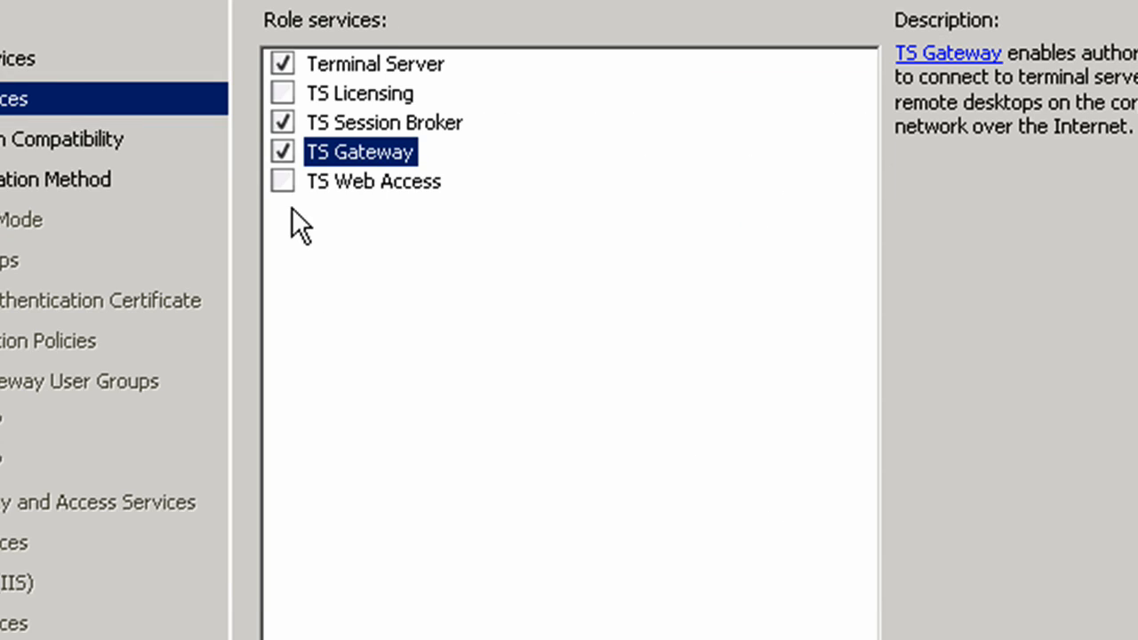
{"action": "left_click", "coordinate": [282, 181]}
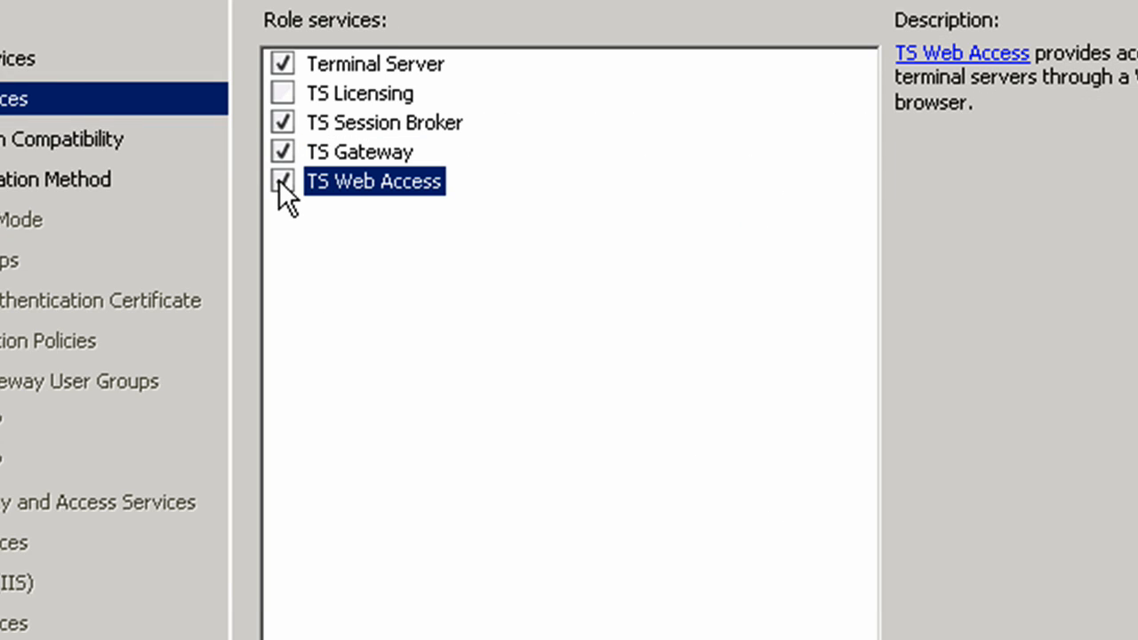
{"action": "left_click", "coordinate": [282, 181]}
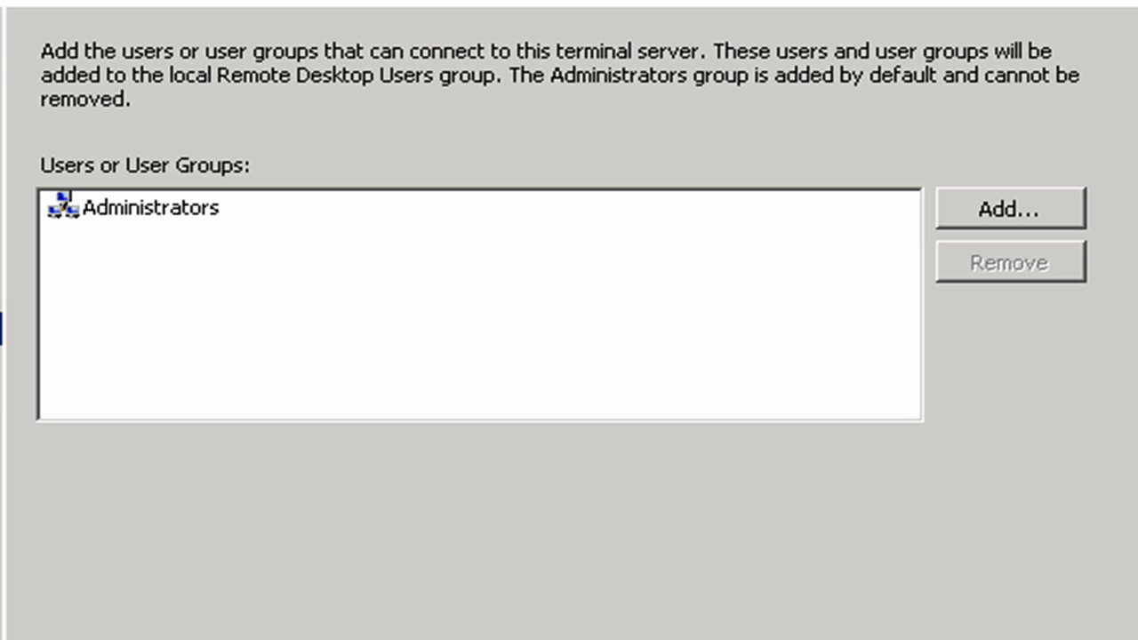
{"action": "mouse_move", "coordinate": [365, 115]}
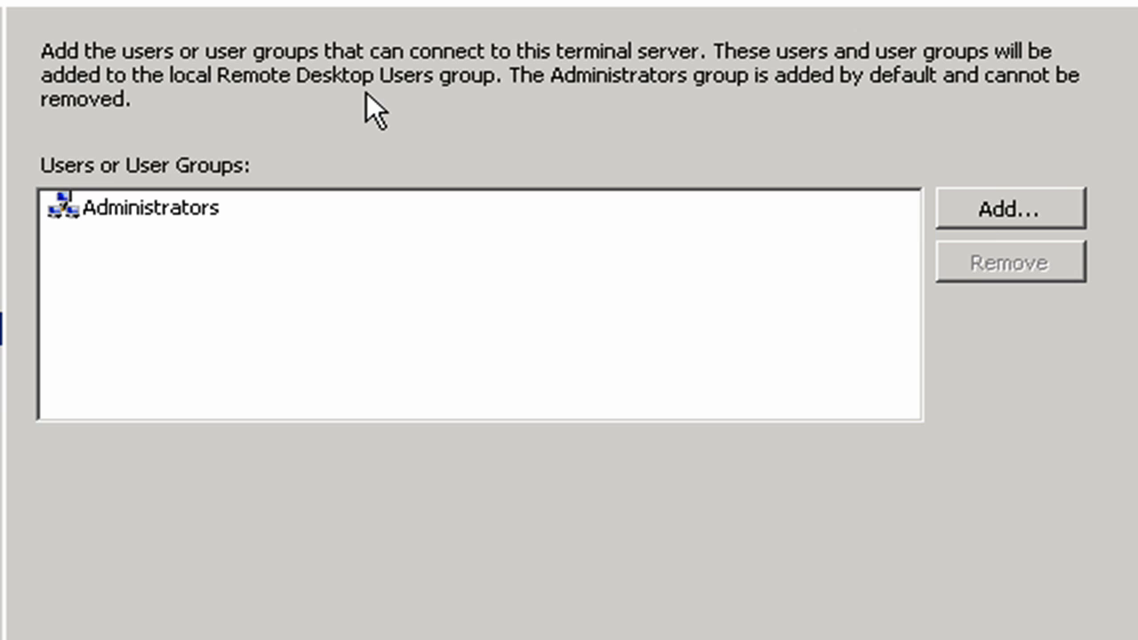
{"action": "mouse_move", "coordinate": [1001, 208]}
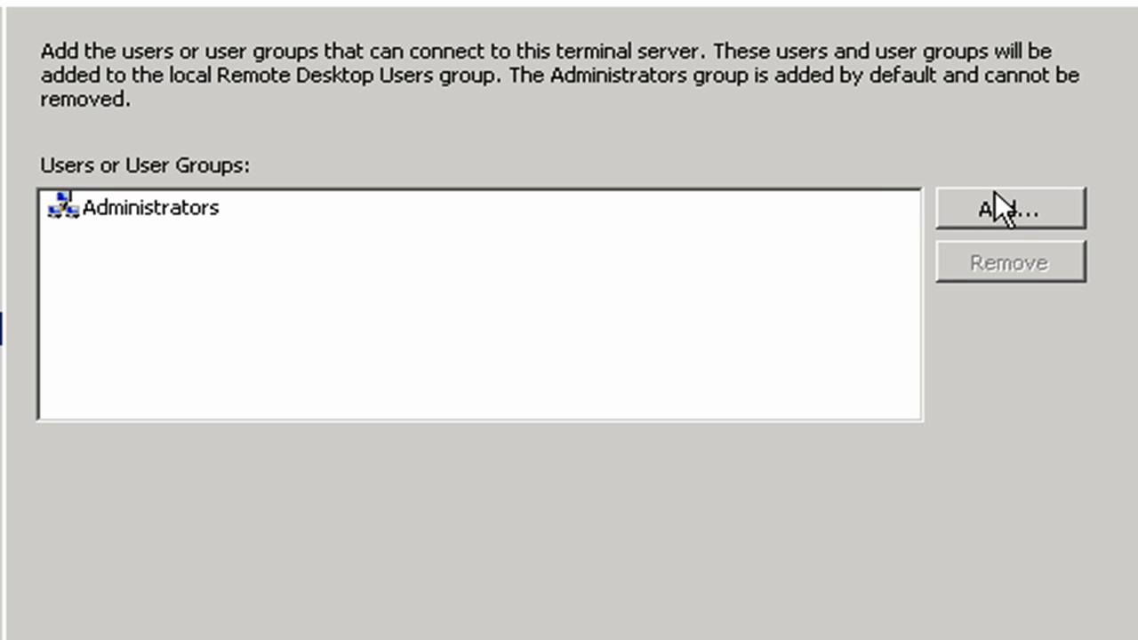
Add the Sales Users group to the users allowed to connect.
{"action": "left_click", "coordinate": [1008, 207]}
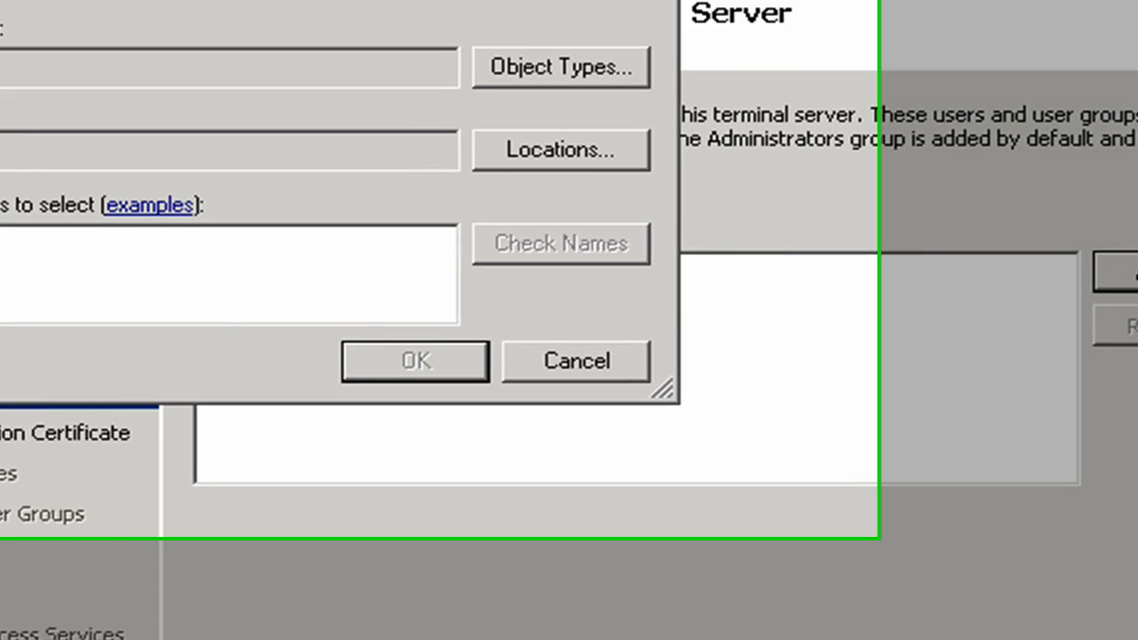
{"action": "type", "text": "sa"}
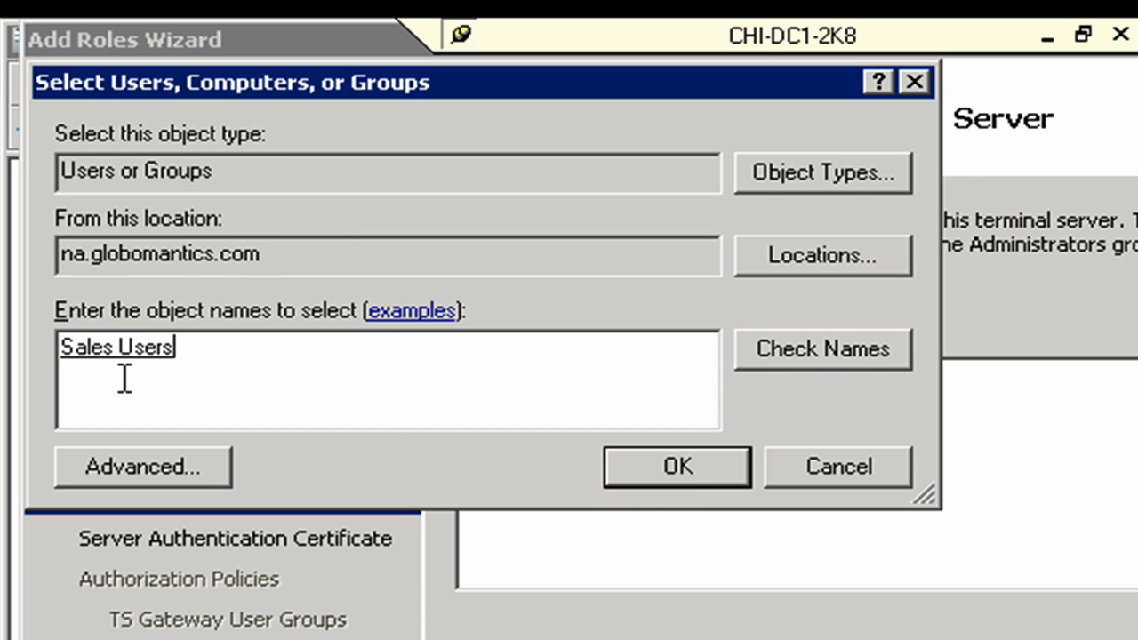
{"action": "left_click", "coordinate": [677, 466]}
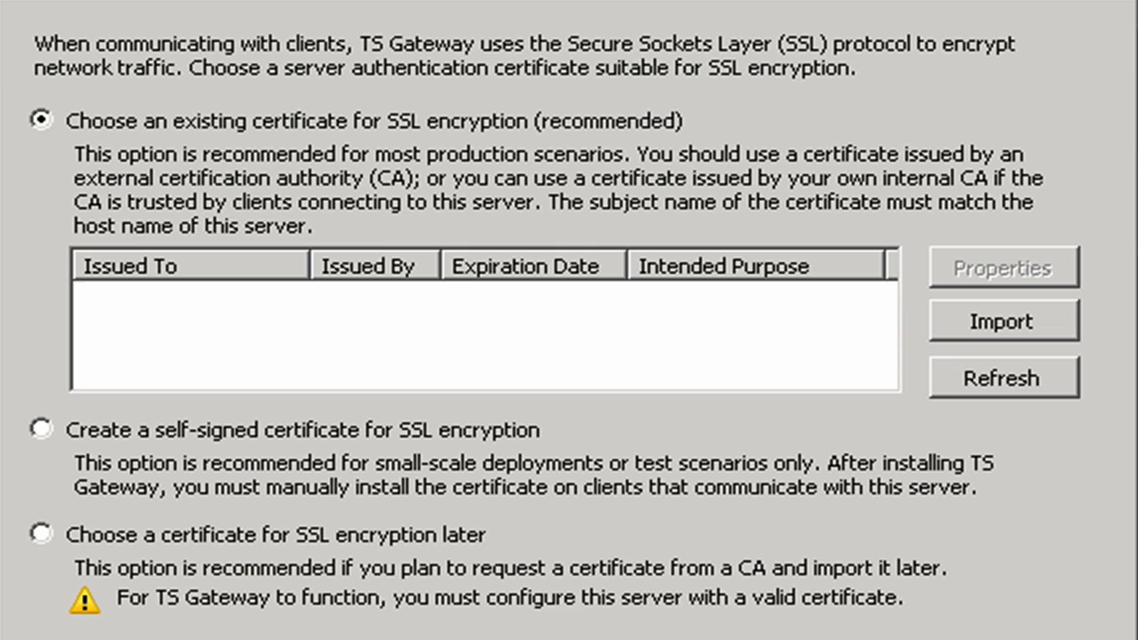
{"action": "mouse_move", "coordinate": [253, 247]}
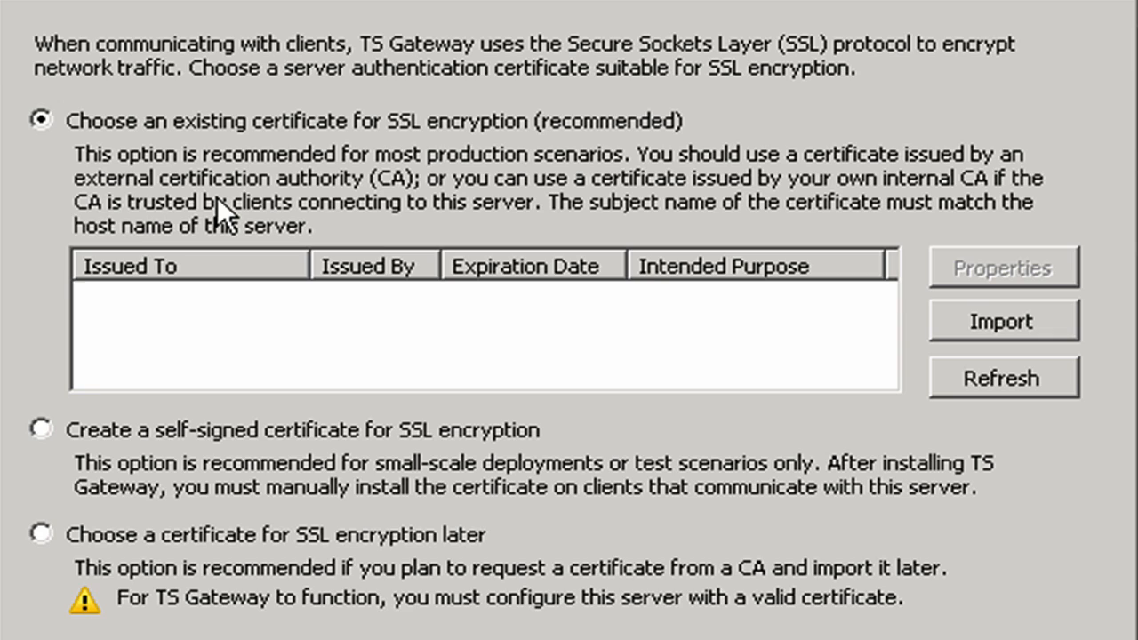
{"action": "mouse_move", "coordinate": [210, 500]}
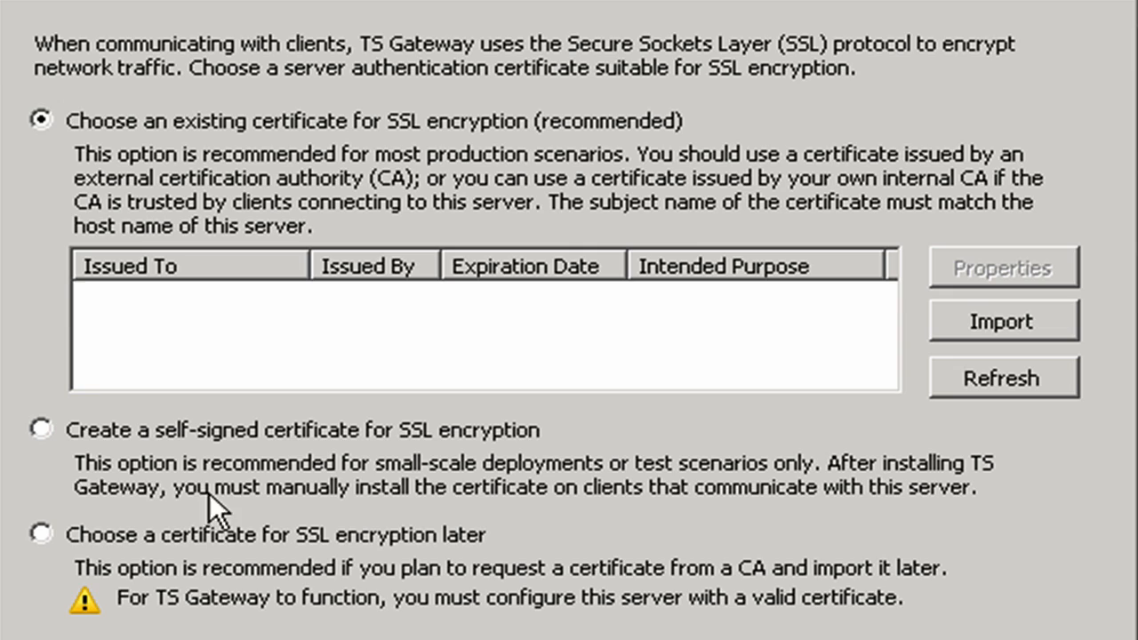
{"action": "mouse_move", "coordinate": [142, 518]}
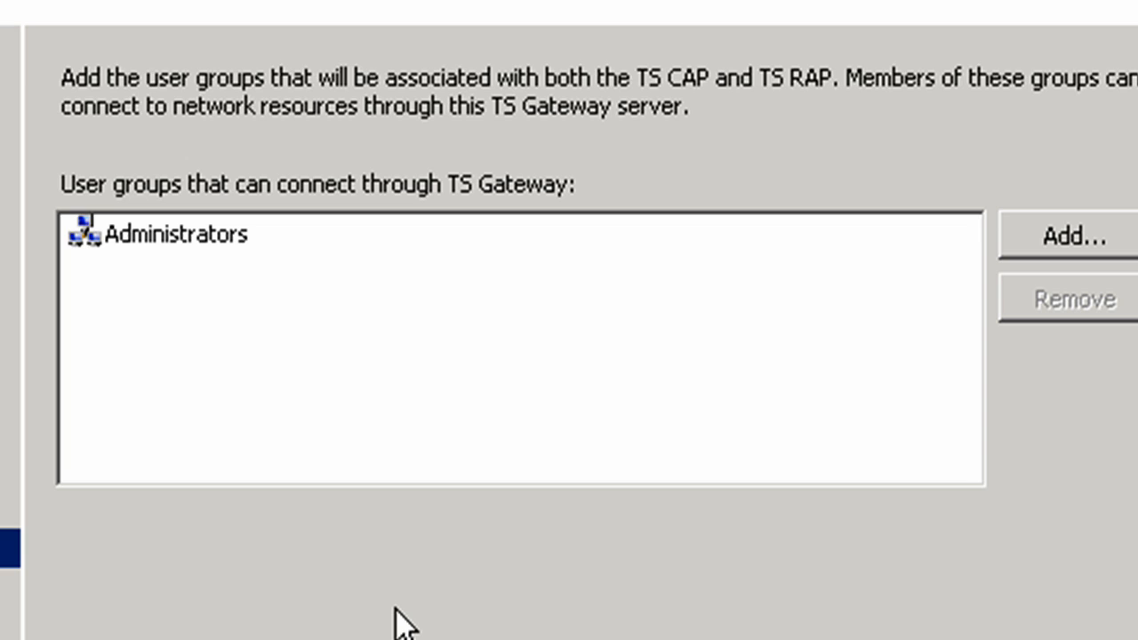
{"action": "mouse_move", "coordinate": [557, 160]}
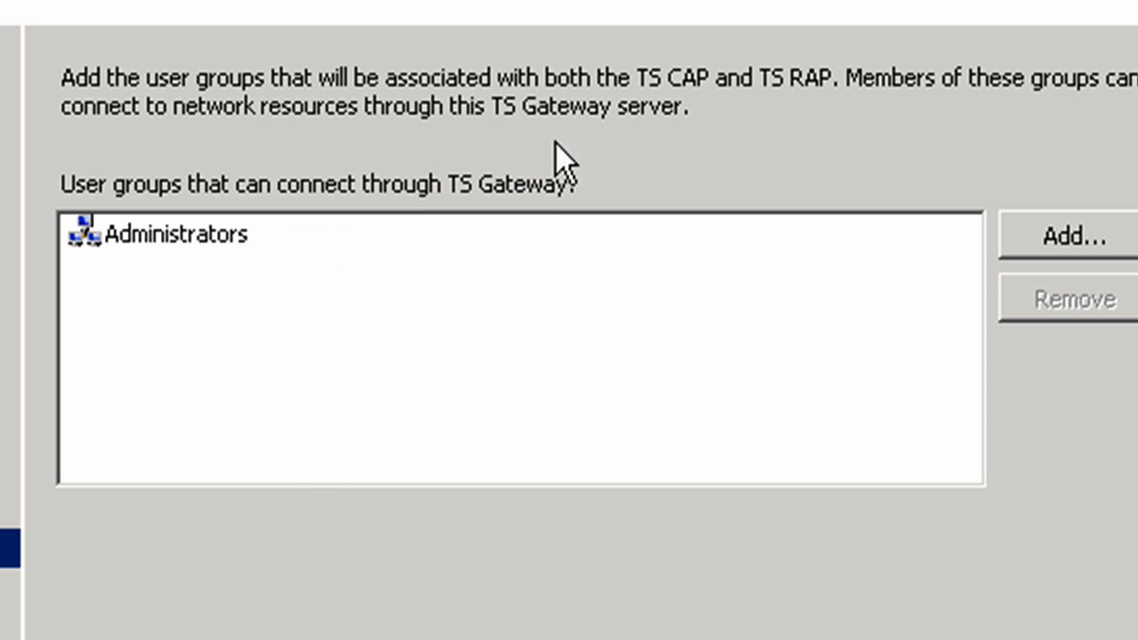
{"action": "mouse_move", "coordinate": [605, 151]}
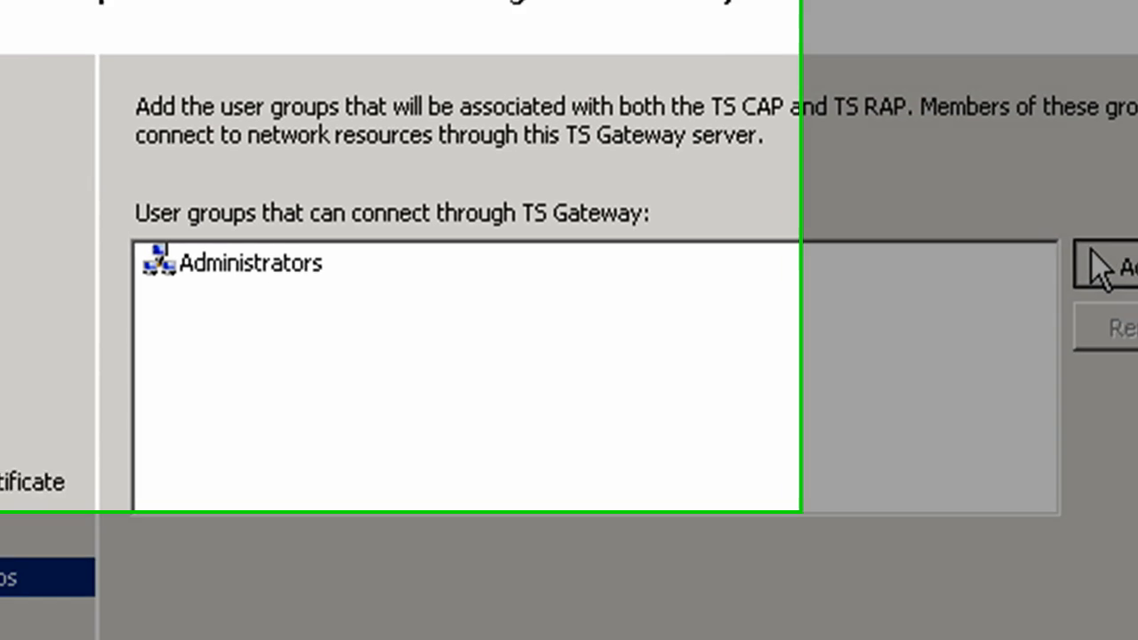
Add 'sales', resolved to Sales Users, as a TS Gateway user group.
{"action": "left_click", "coordinate": [1120, 267]}
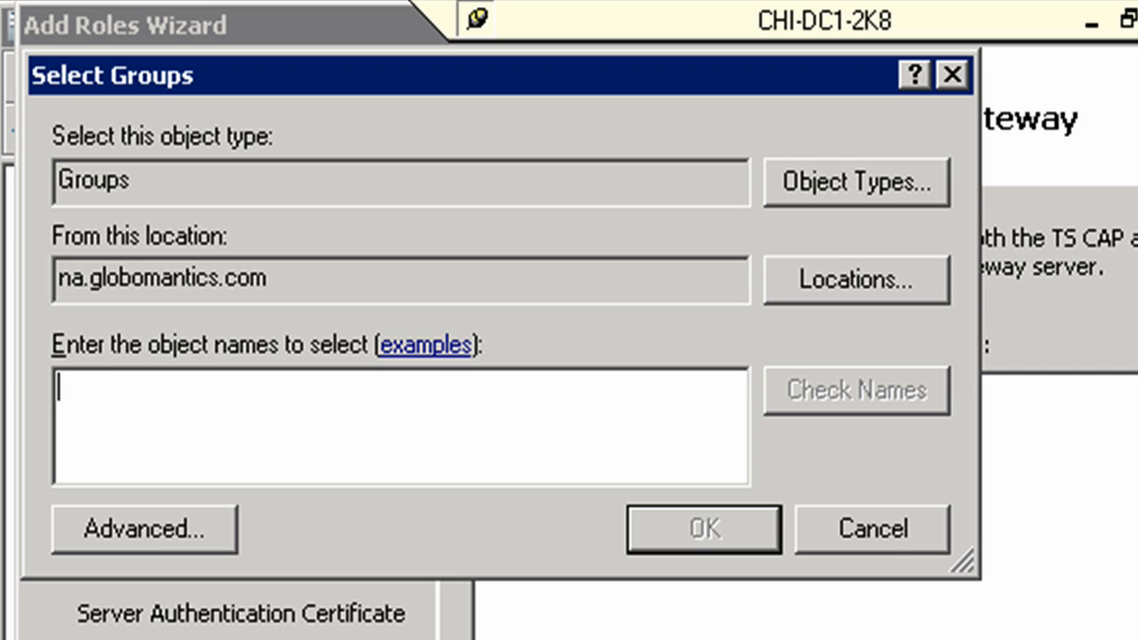
{"action": "type", "text": "sales"}
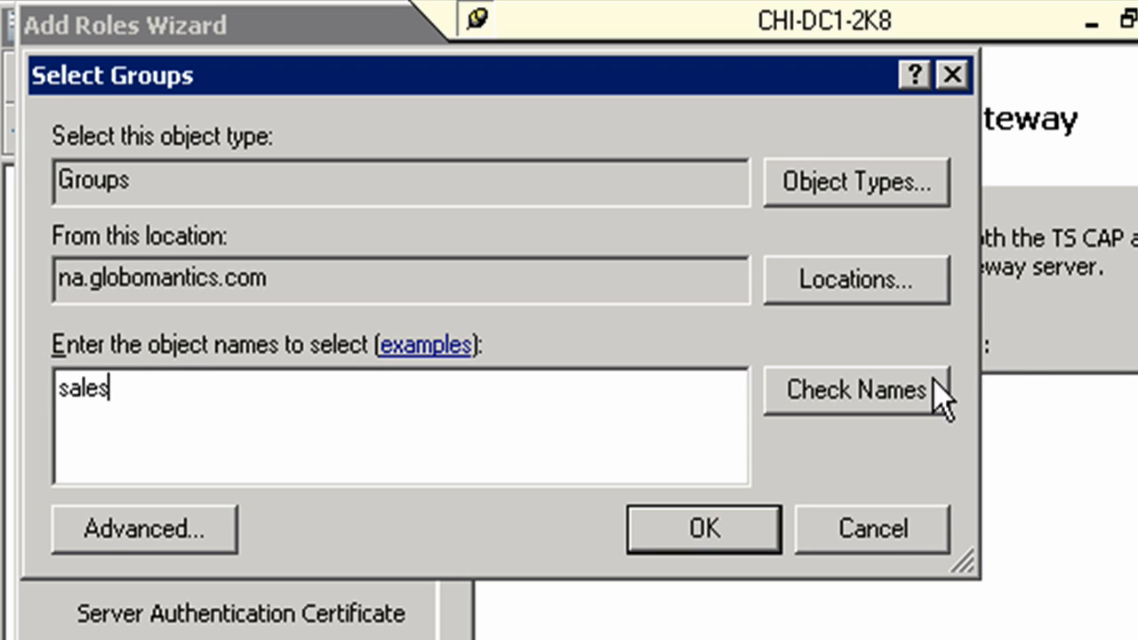
{"action": "left_click", "coordinate": [855, 390]}
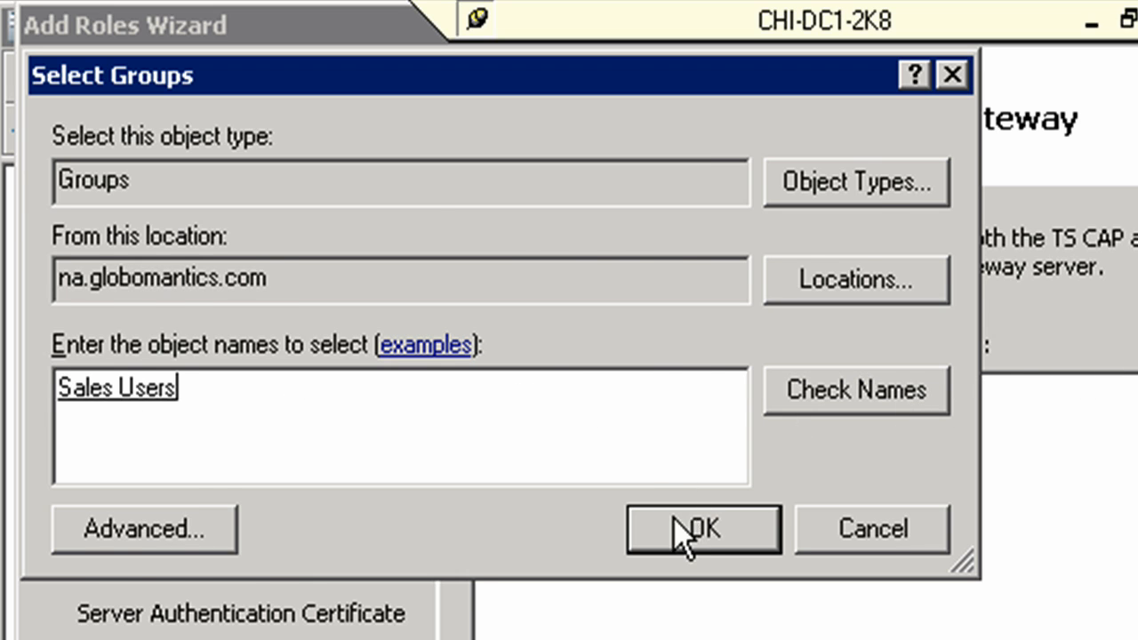
{"action": "left_click", "coordinate": [702, 529]}
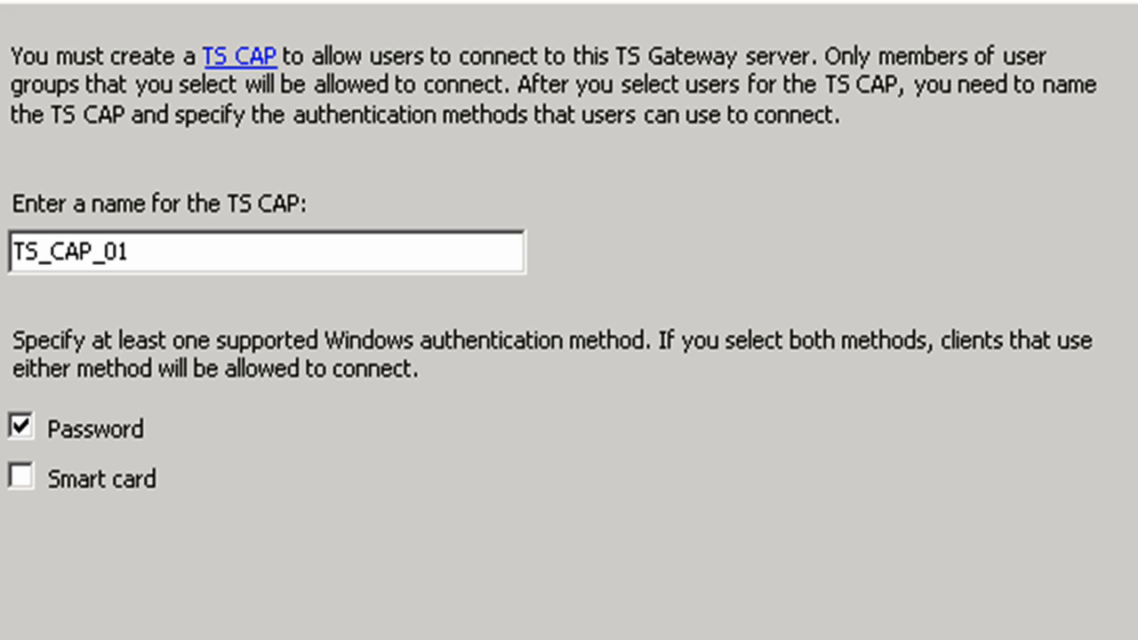
{"action": "mouse_move", "coordinate": [558, 606]}
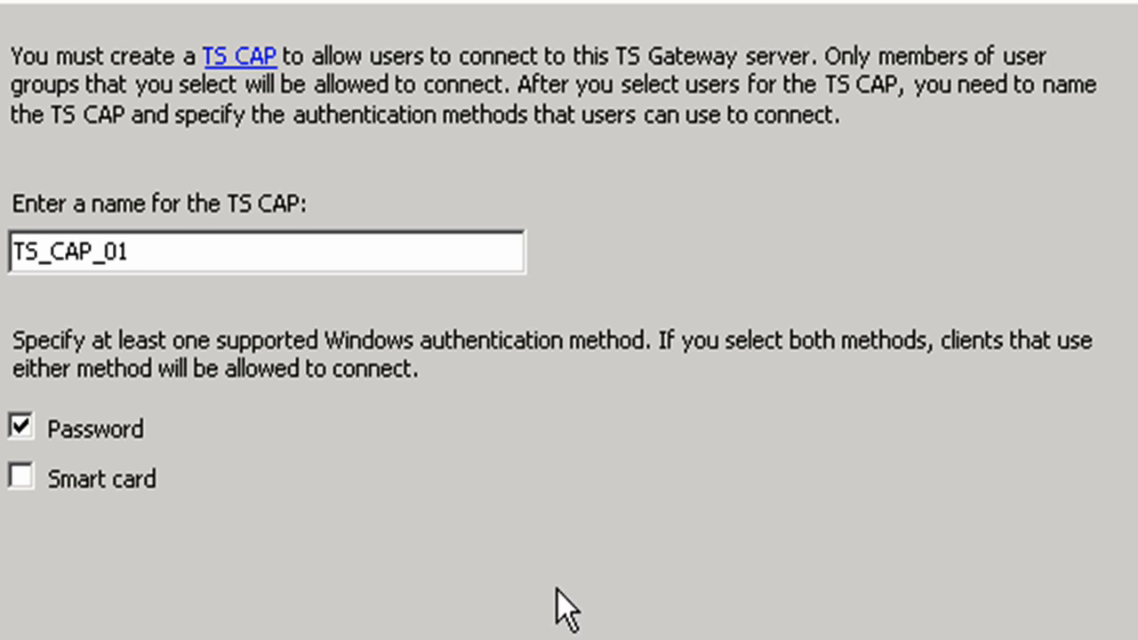
{"action": "mouse_move", "coordinate": [240, 303]}
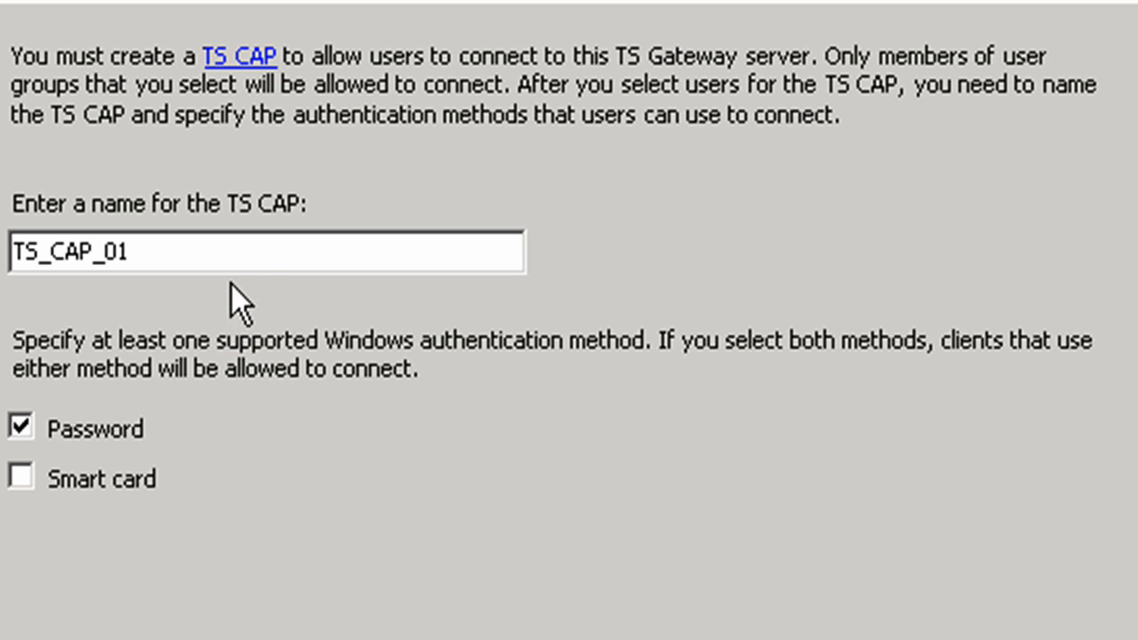
{"action": "mouse_move", "coordinate": [234, 251]}
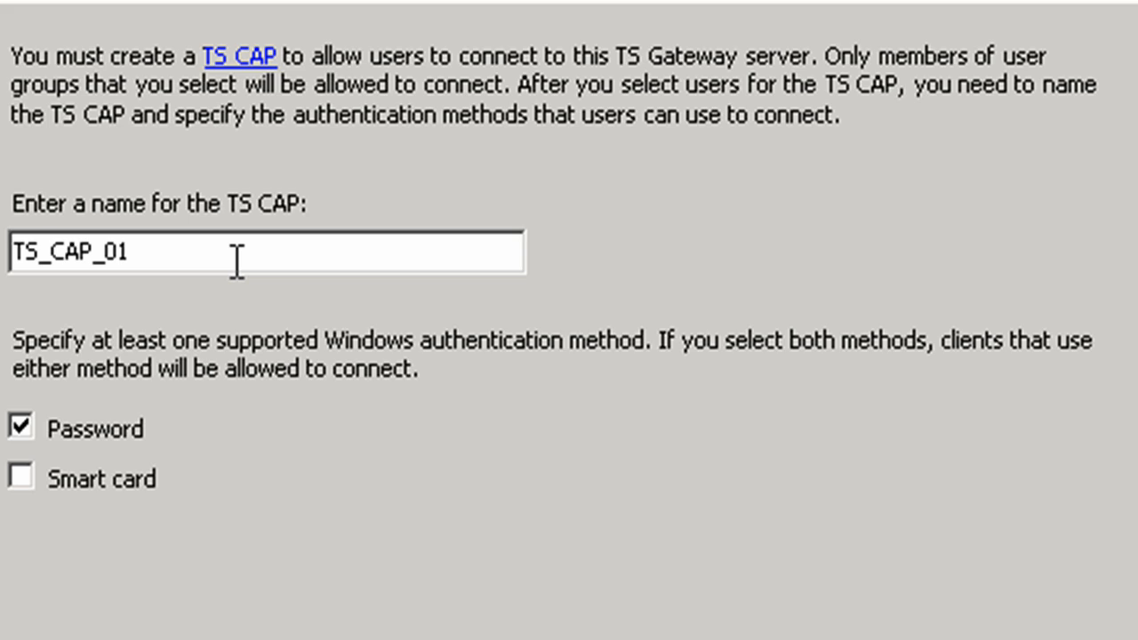
{"action": "mouse_move", "coordinate": [87, 302]}
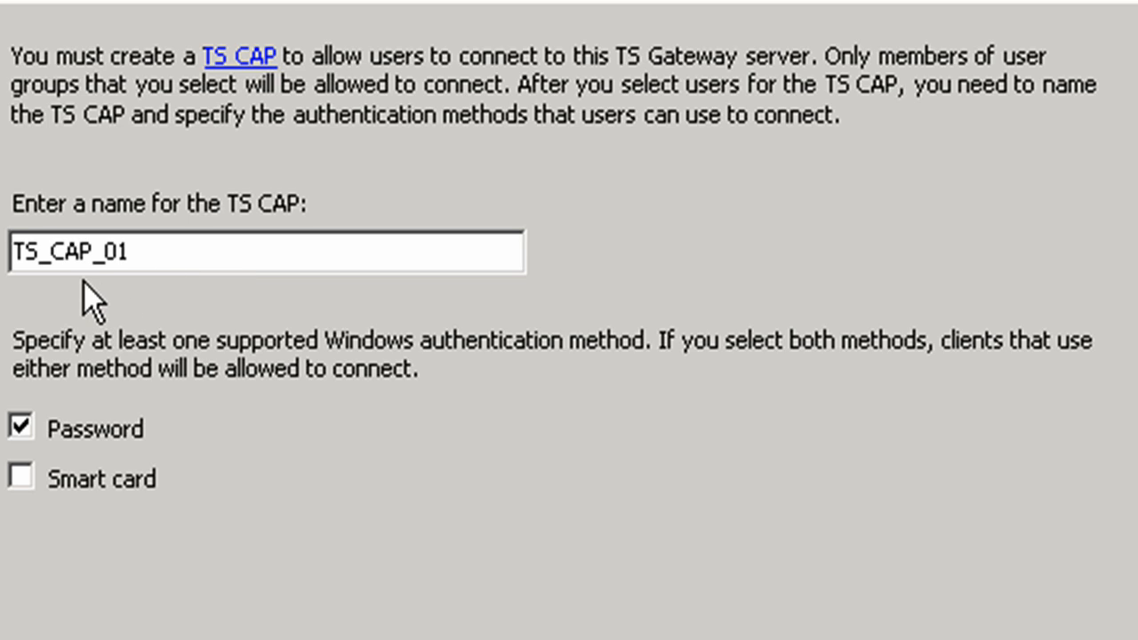
{"action": "mouse_move", "coordinate": [84, 307]}
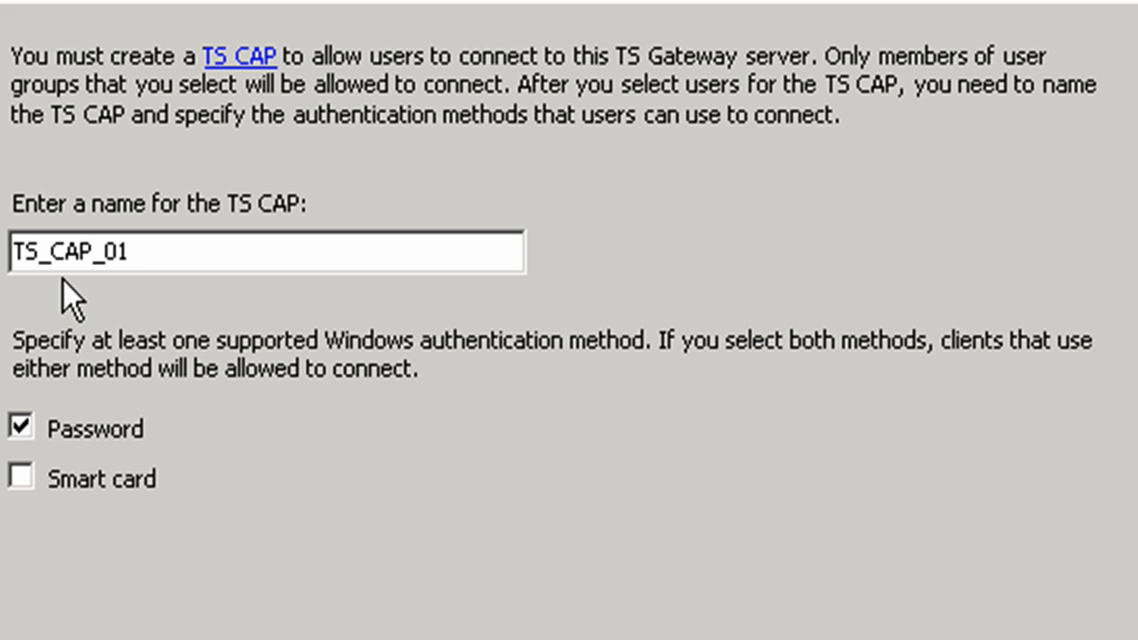
{"action": "mouse_move", "coordinate": [260, 424]}
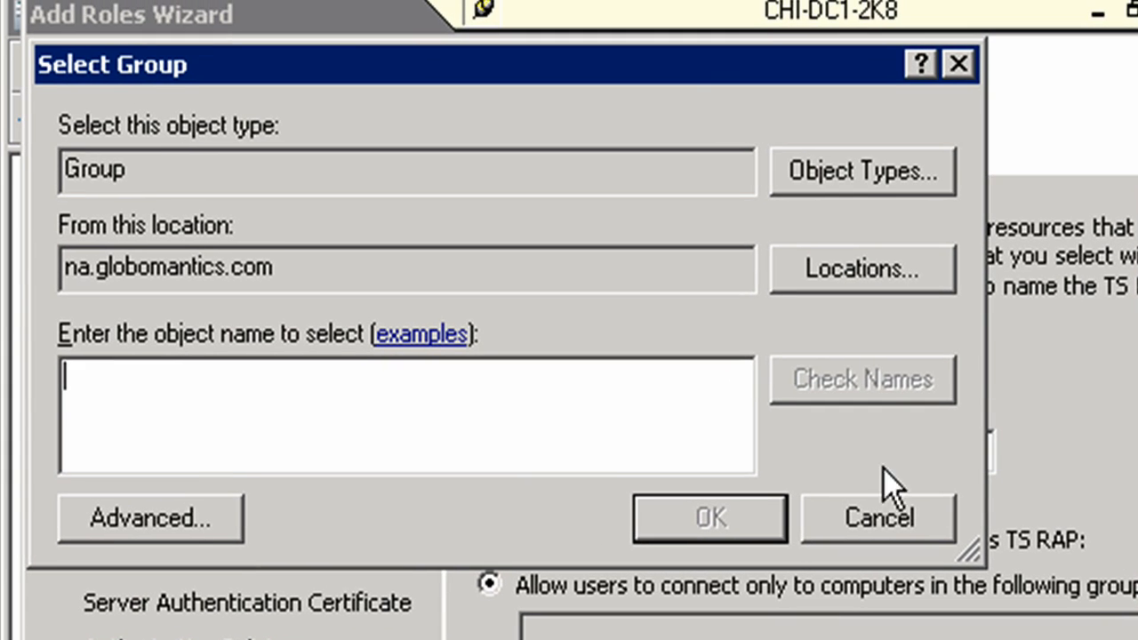
{"action": "mouse_move", "coordinate": [680, 433]}
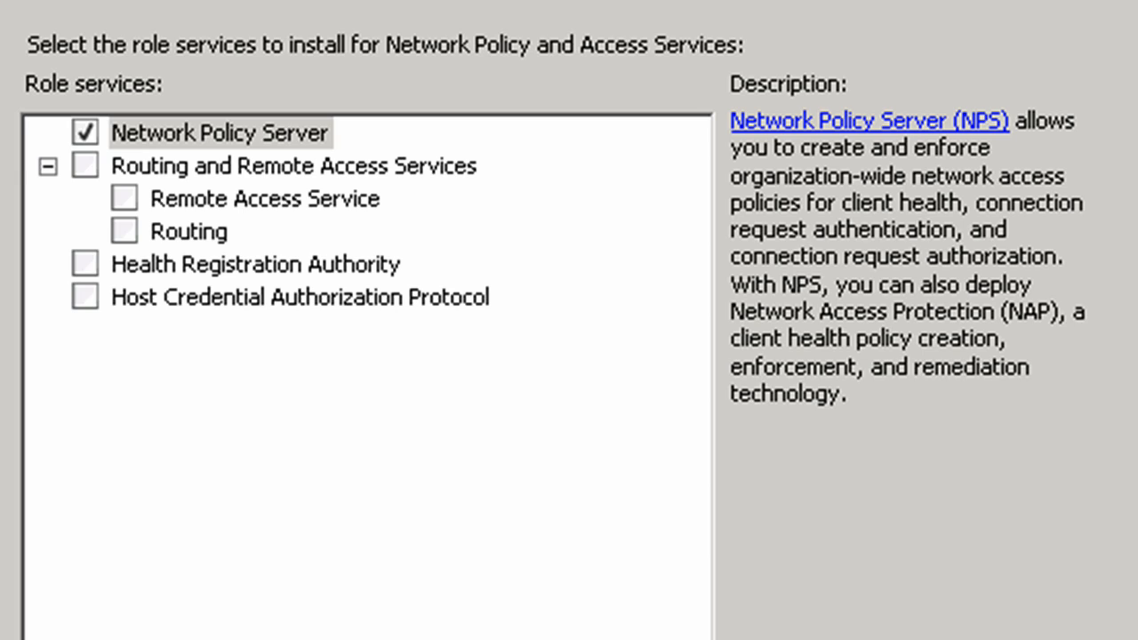
{"action": "mouse_move", "coordinate": [311, 440]}
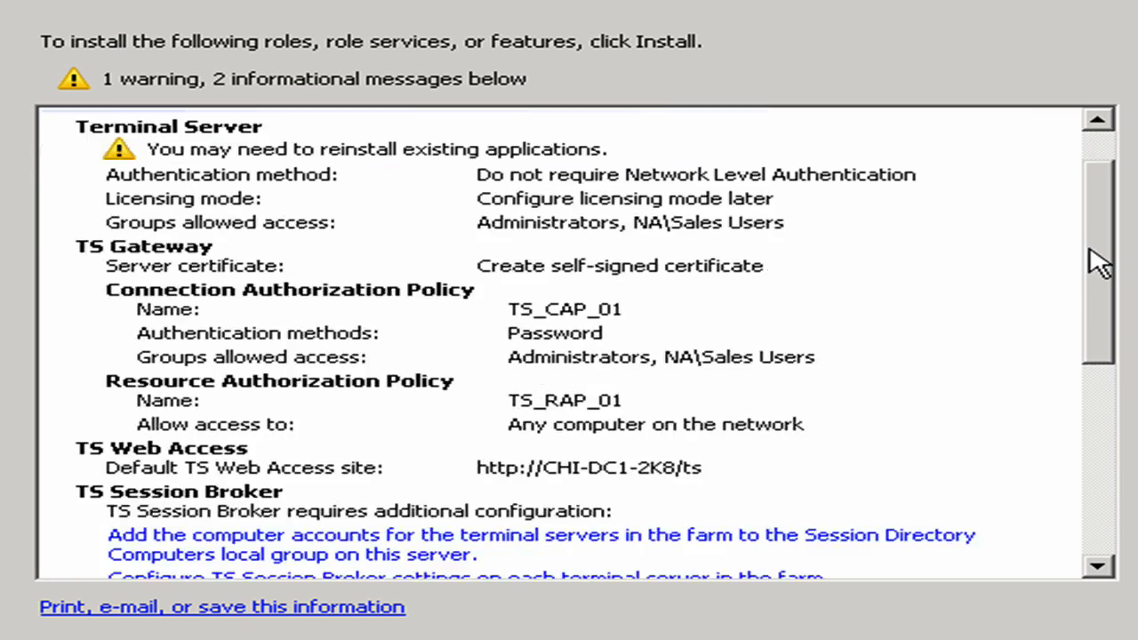
{"action": "scroll", "scroll_direction": "down", "scroll_amount": 3}
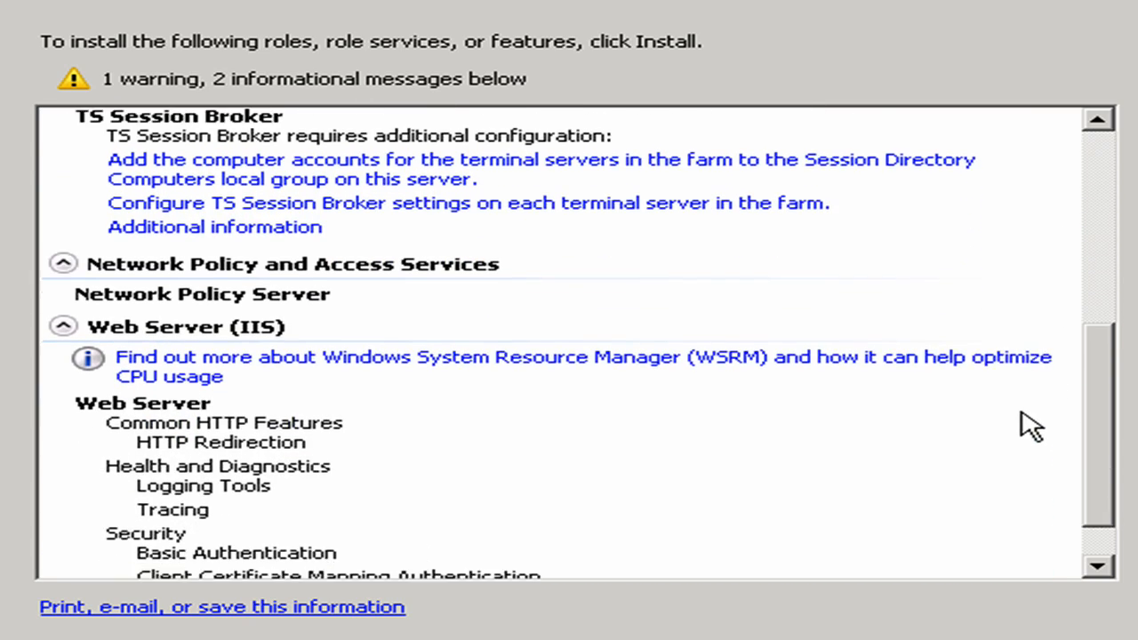
{"action": "scroll", "scroll_direction": "up", "scroll_amount": 3}
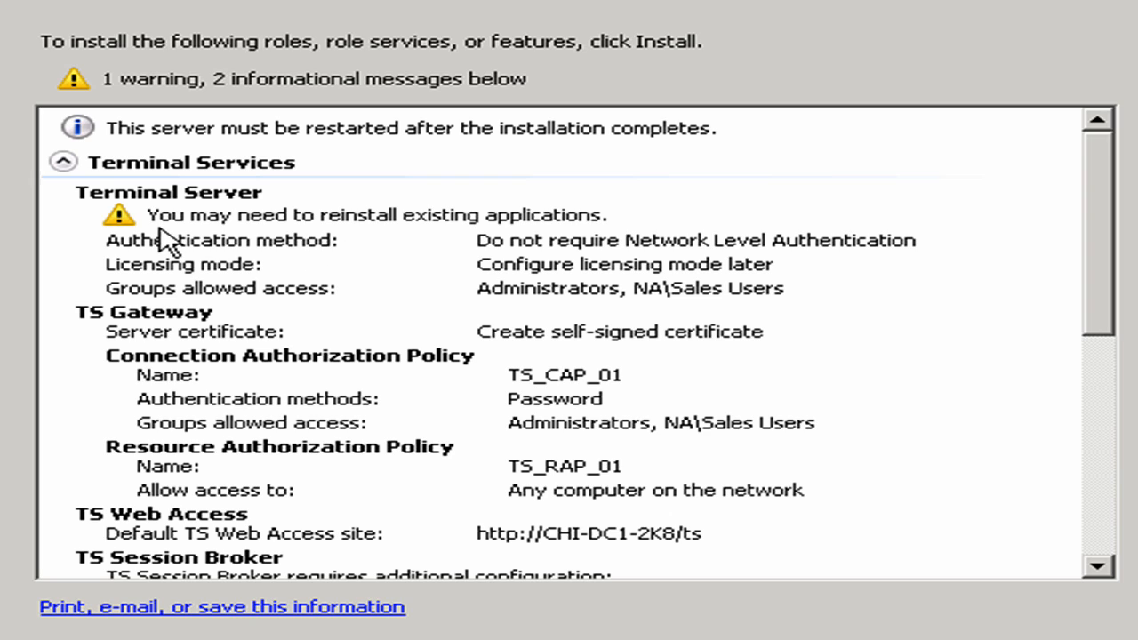
{"action": "mouse_move", "coordinate": [371, 249]}
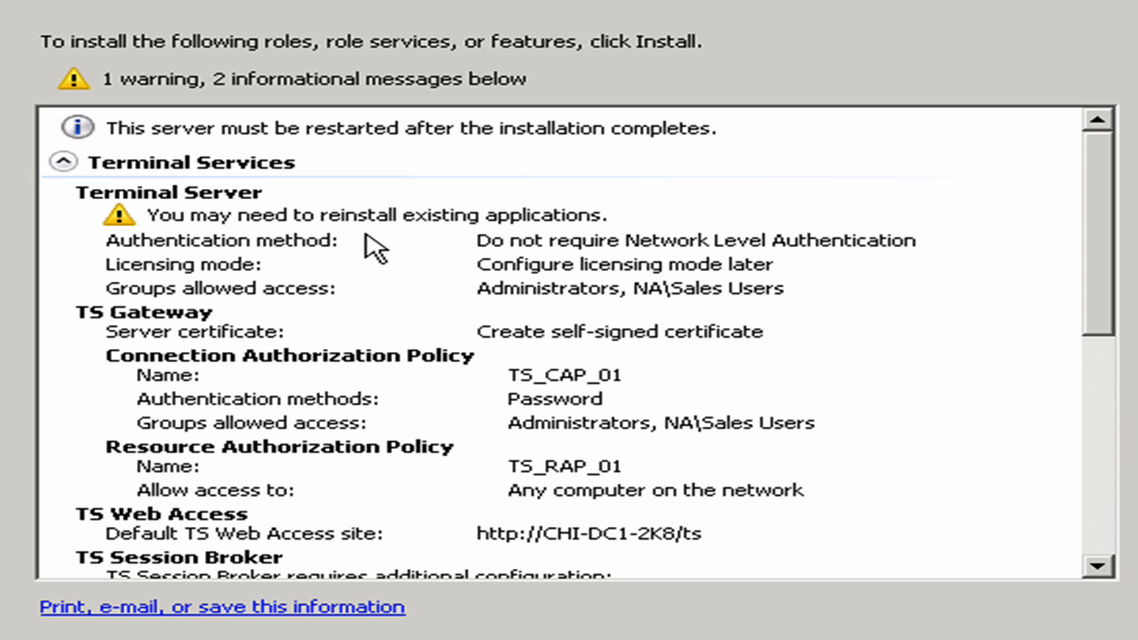
{"action": "mouse_move", "coordinate": [1096, 251]}
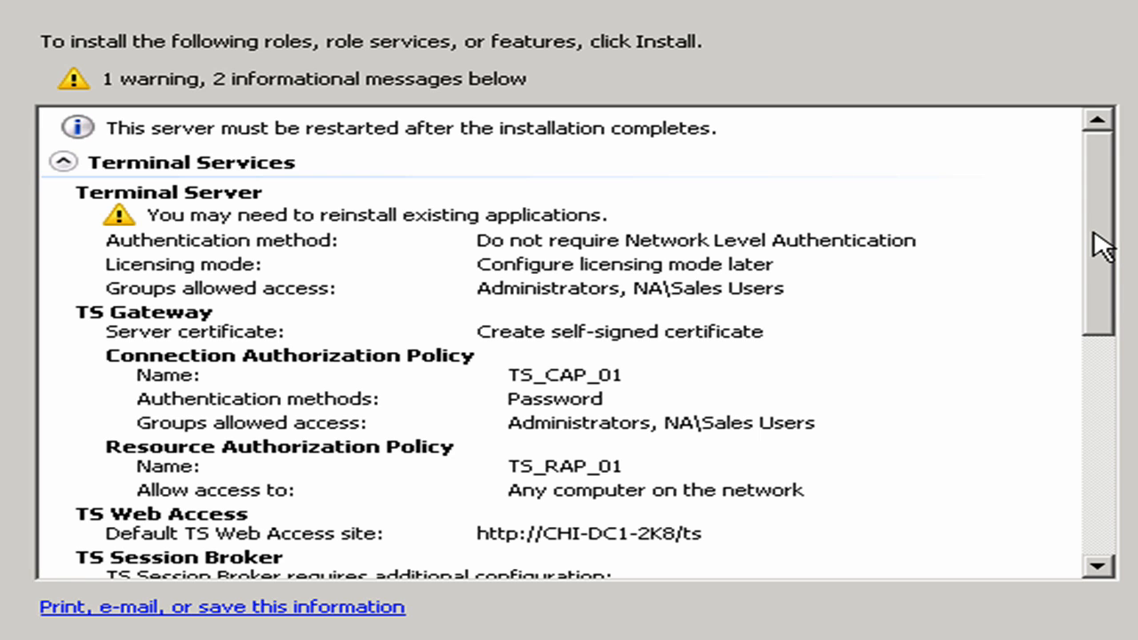
{"action": "scroll", "scroll_direction": "down", "scroll_amount": 3}
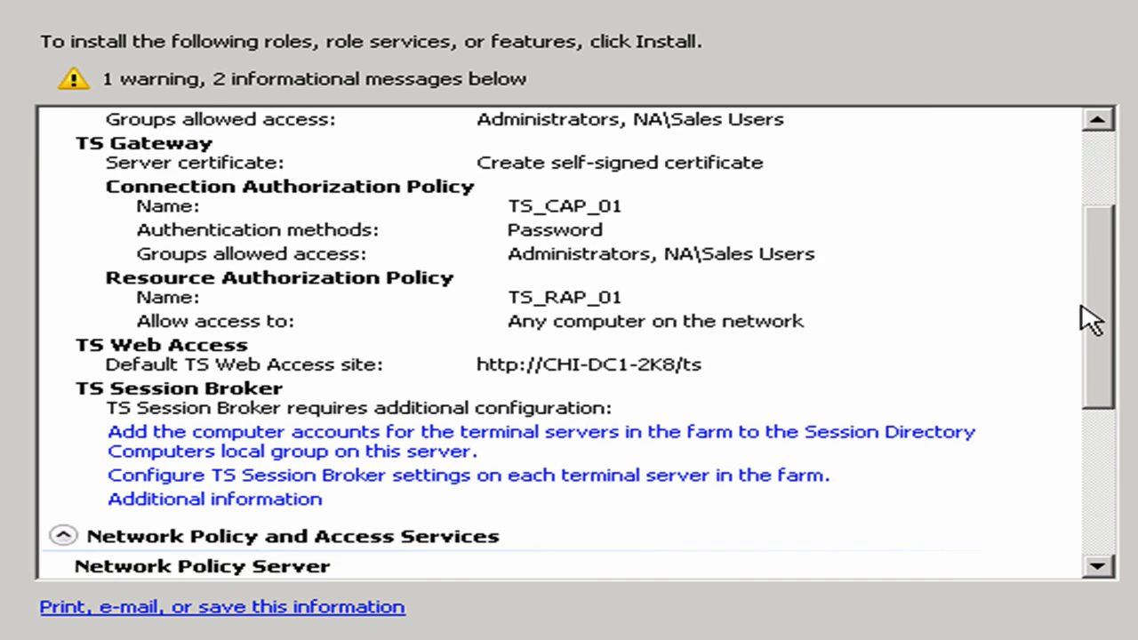
{"action": "scroll", "scroll_direction": "down", "scroll_amount": 3}
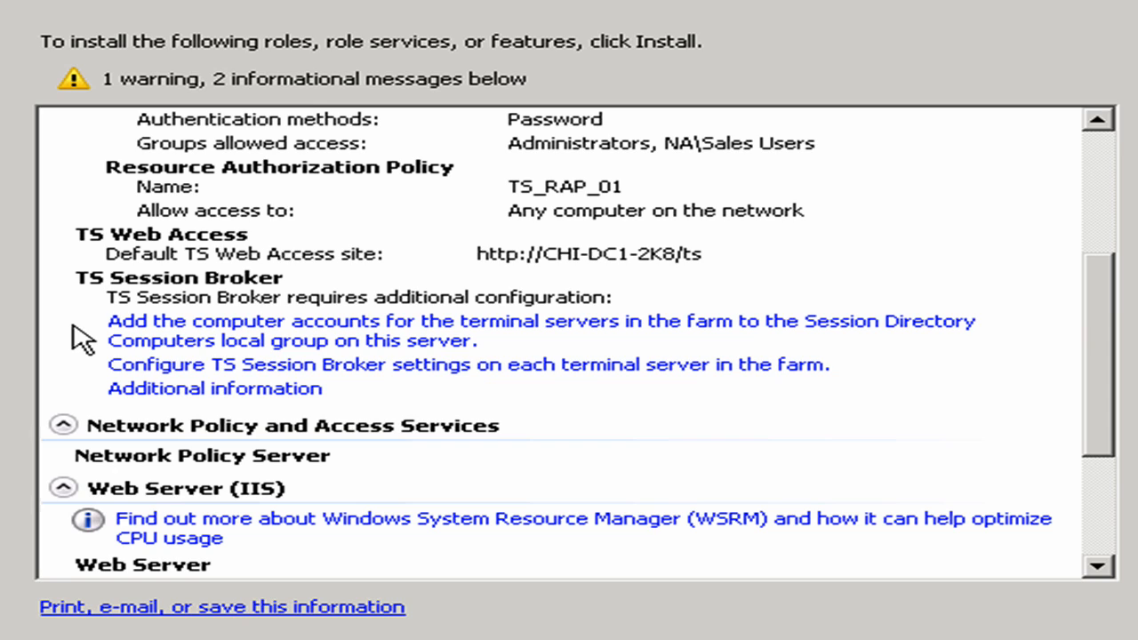
{"action": "mouse_move", "coordinate": [84, 402]}
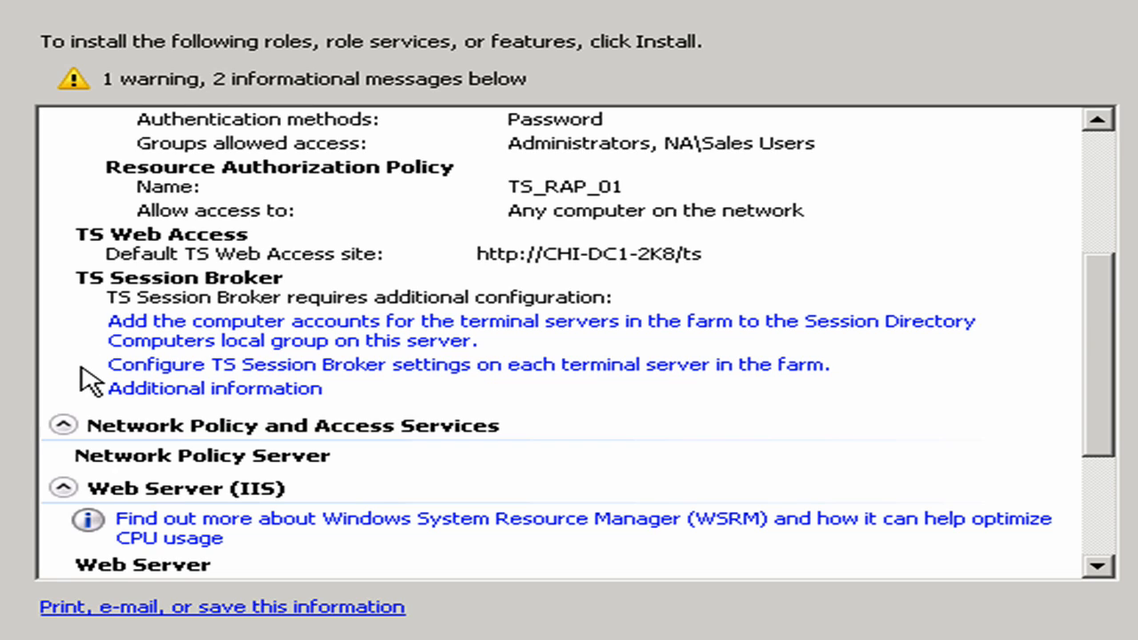